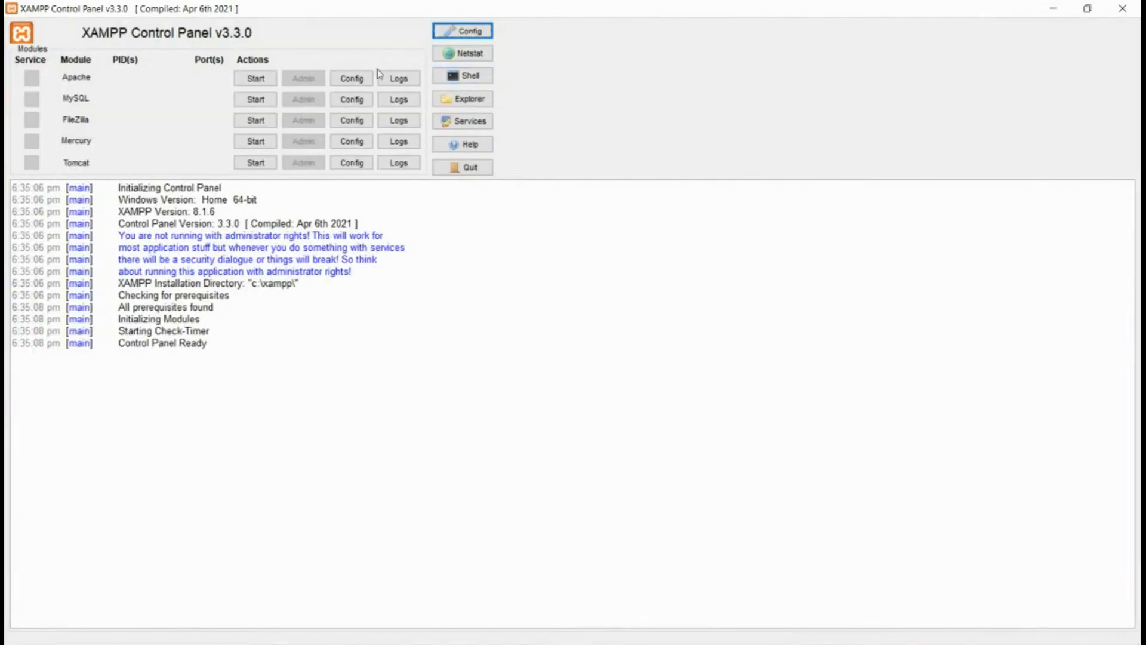
- Open optimize-pdf.php and read through its OptimizePdf upload and compression code
{"action": "left_click", "coordinate": [255, 78]}
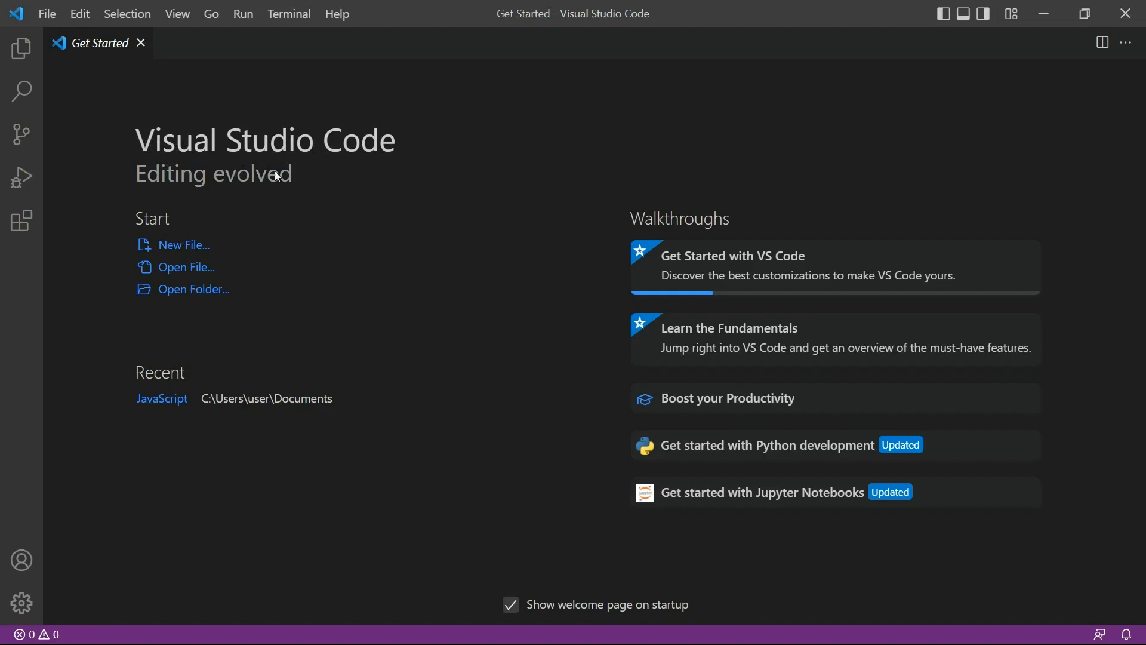
{"action": "mouse_move", "coordinate": [284, 177]}
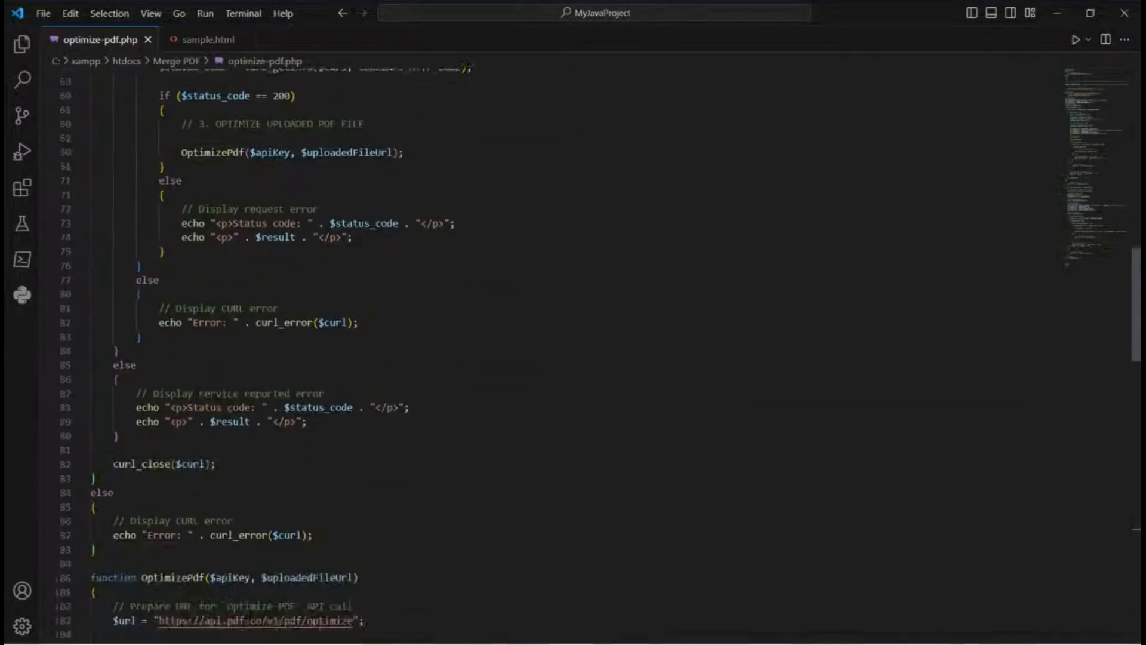
{"action": "scroll", "scroll_direction": "down", "scroll_amount": 3}
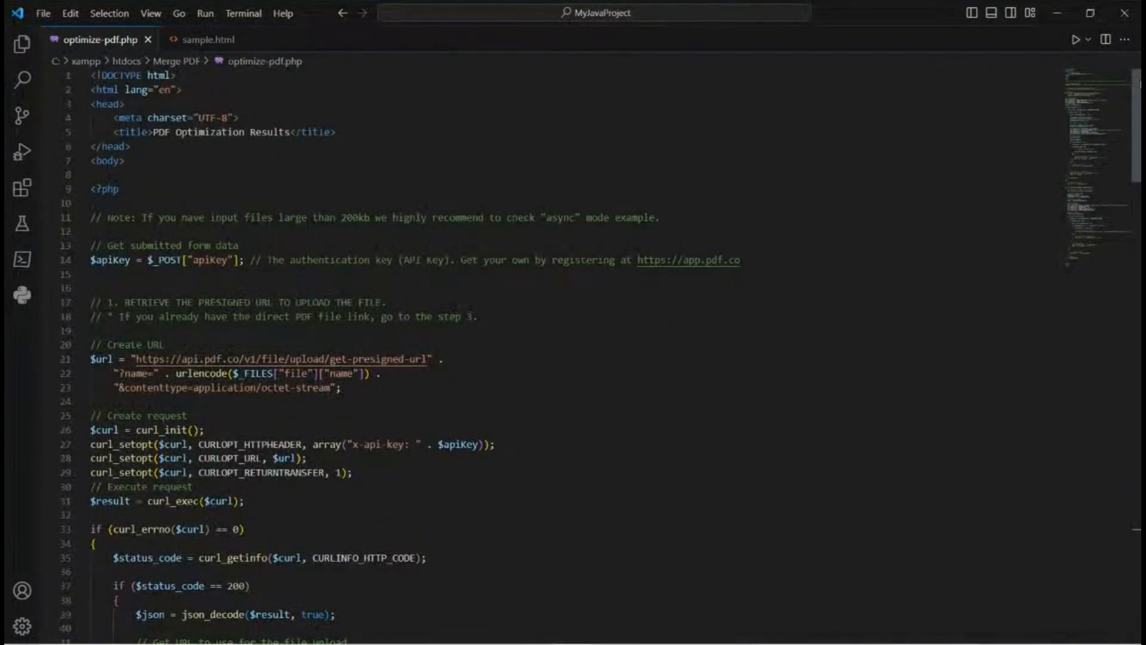
{"action": "left_click", "coordinate": [207, 39]}
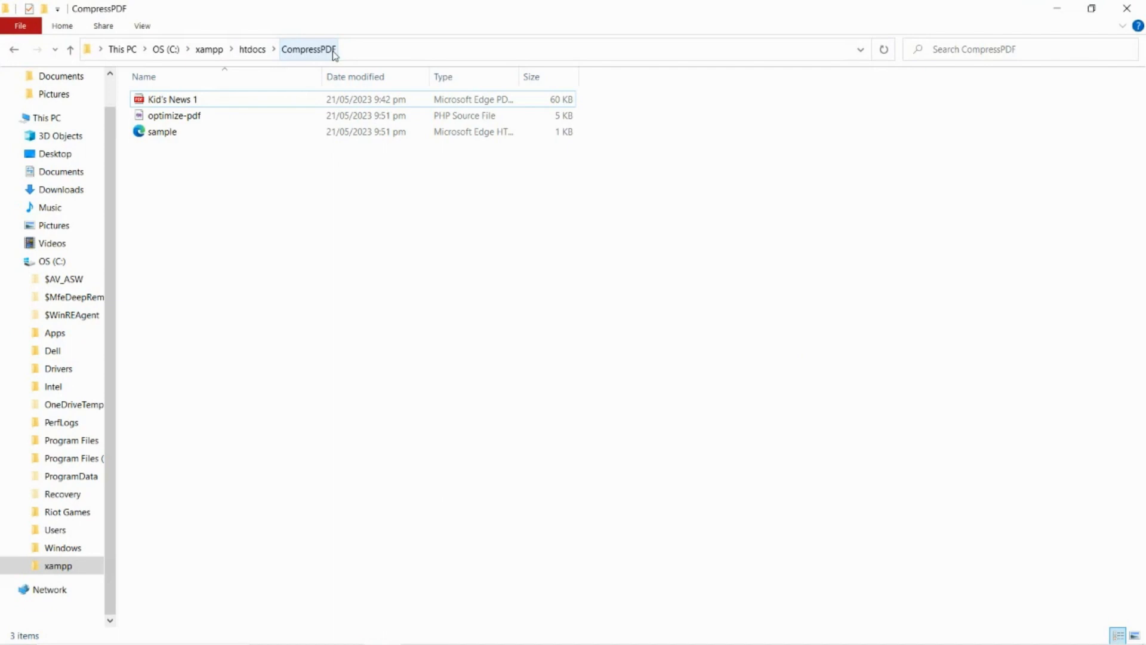
{"action": "mouse_move", "coordinate": [139, 146]}
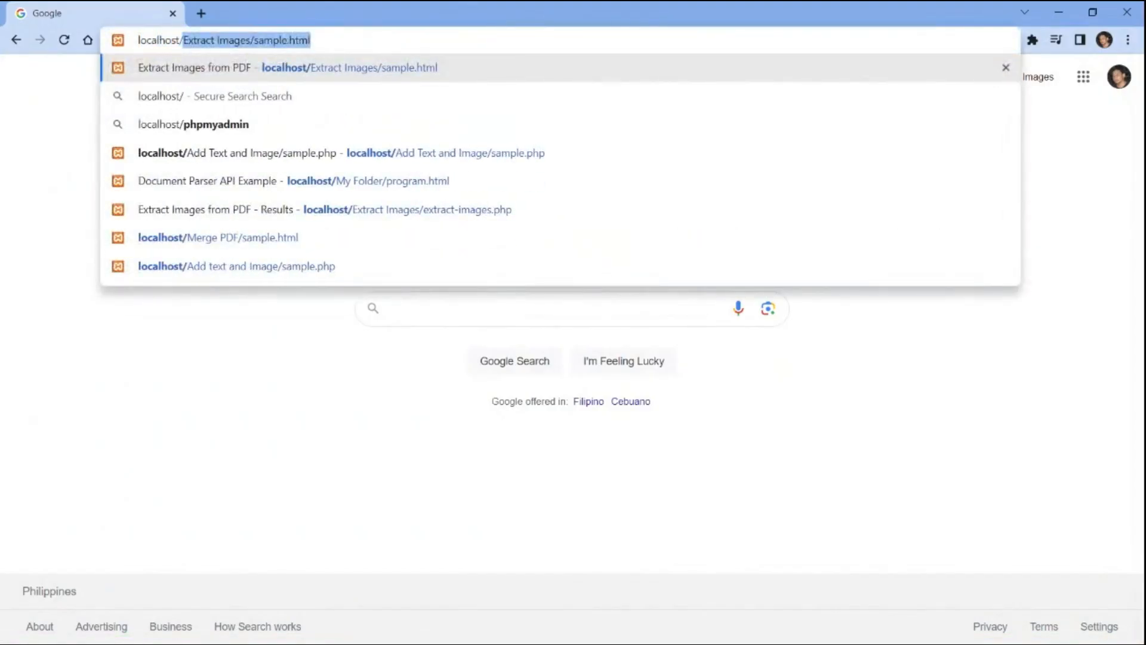
- Go to localhost/CompressPDF/sample in Chrome
{"action": "type", "text": "localhost/CompressPDF"}
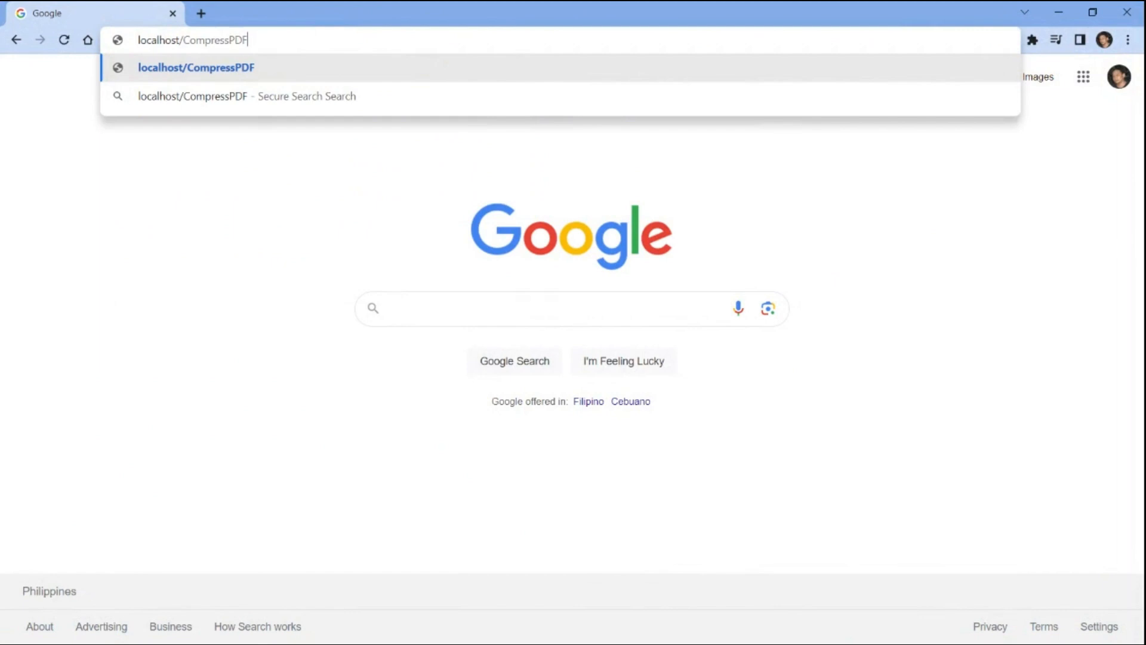
{"action": "type", "text": "/sample"}
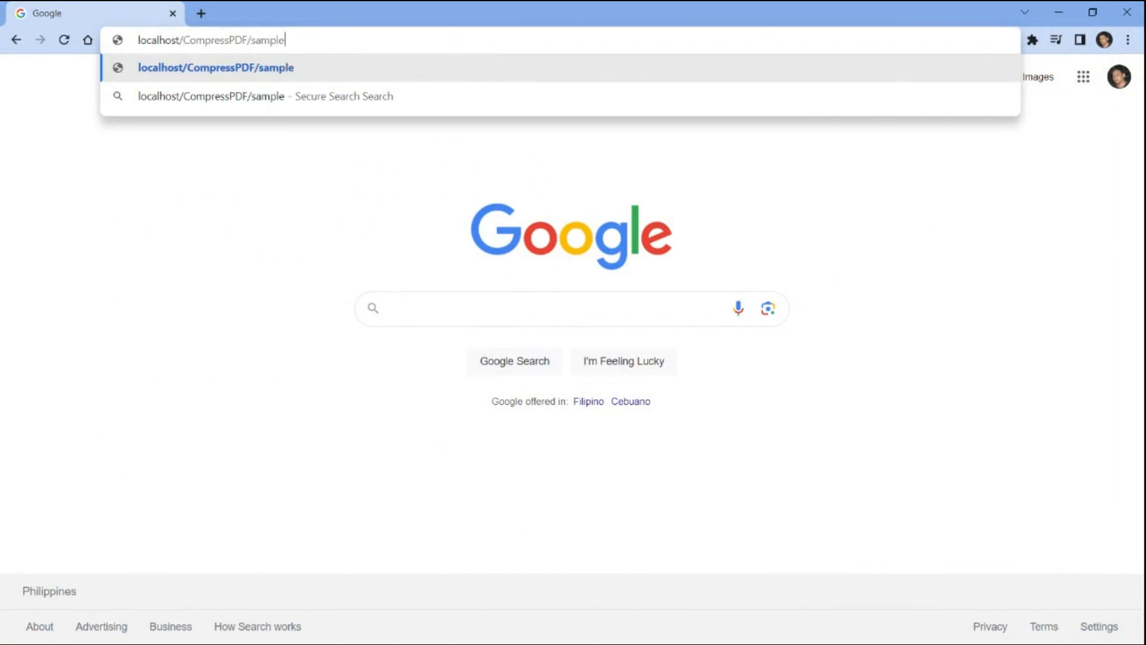
{"action": "key", "text": "Enter"}
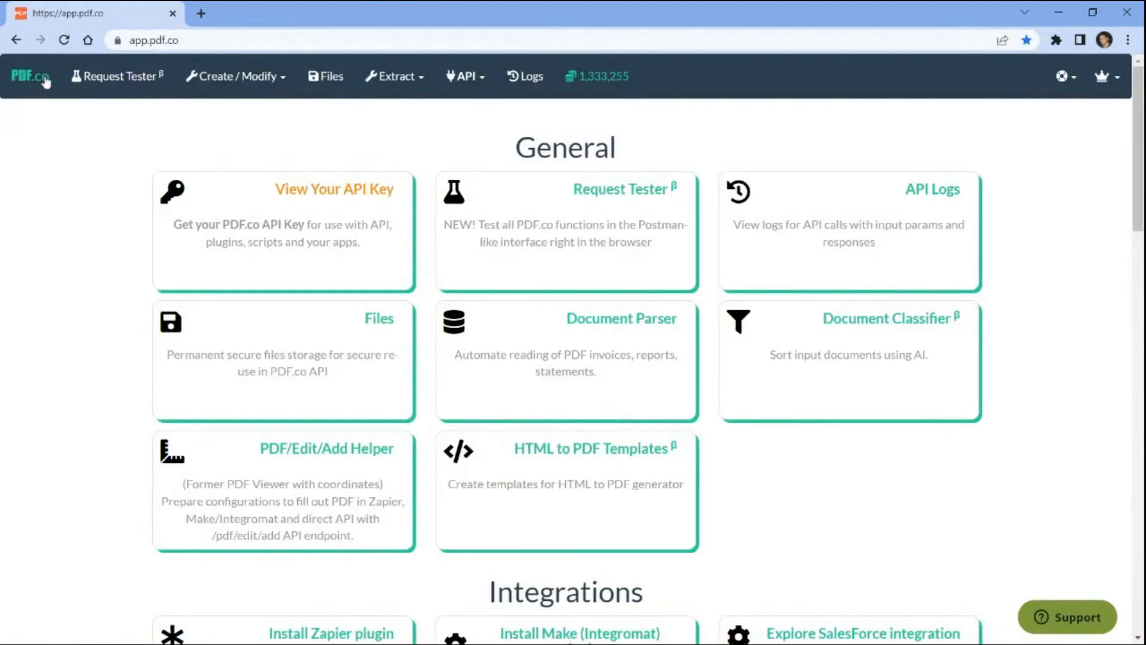
{"action": "mouse_move", "coordinate": [309, 193]}
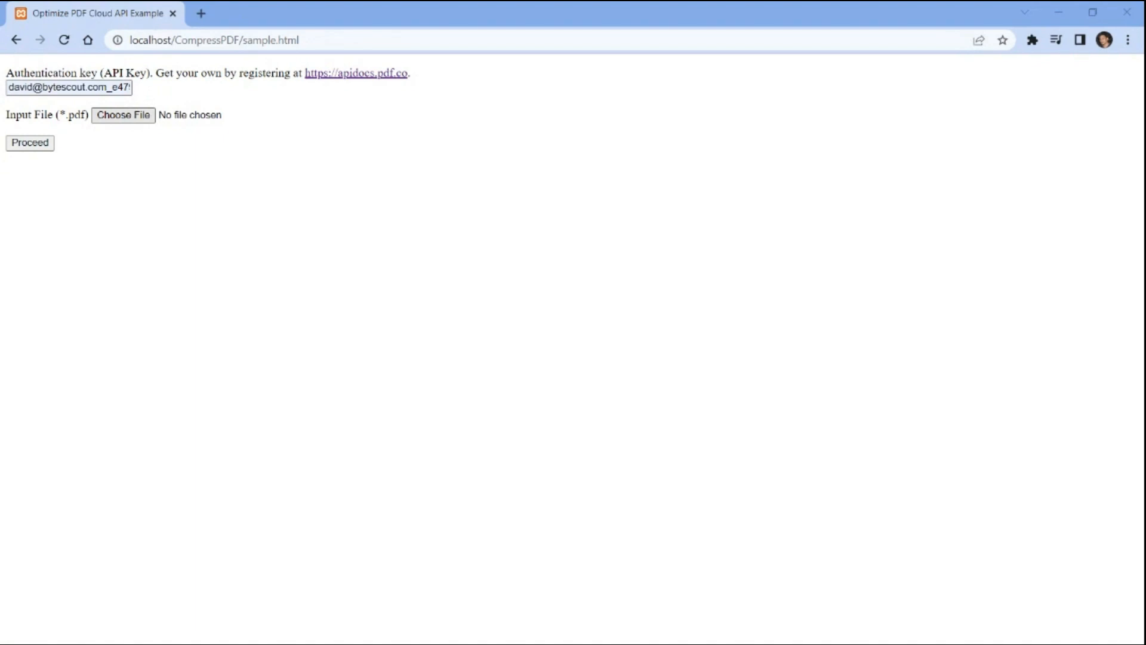
- Choose Kid's News 1.pdf on the sample form and submit it with Proceed
{"action": "left_click", "coordinate": [123, 115]}
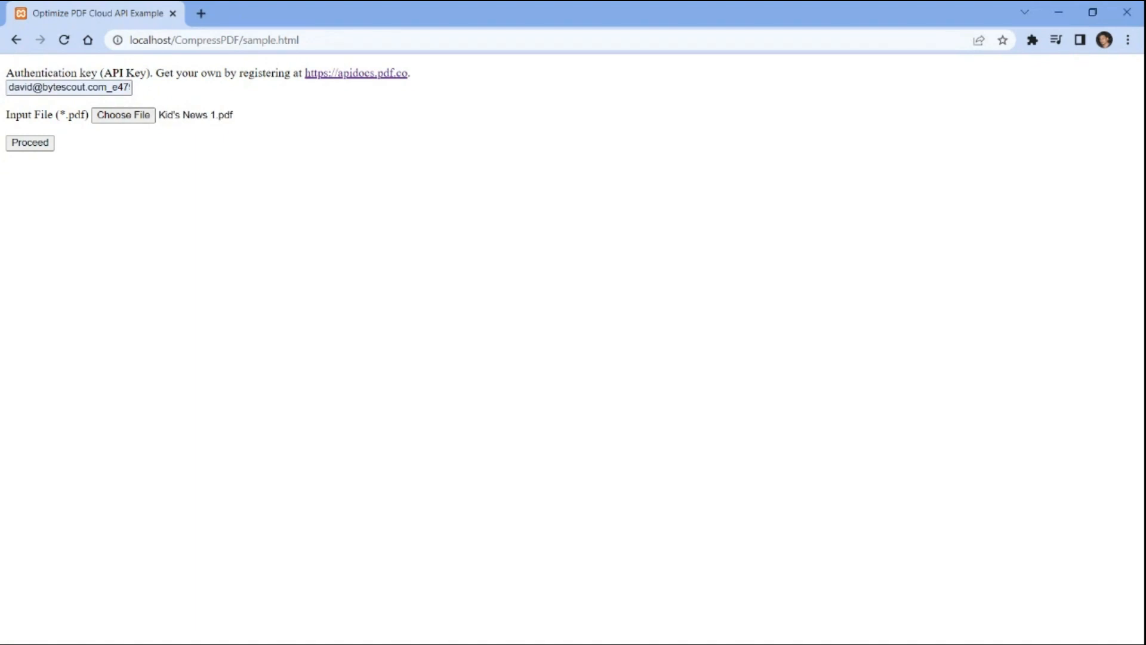
{"action": "left_click", "coordinate": [29, 143]}
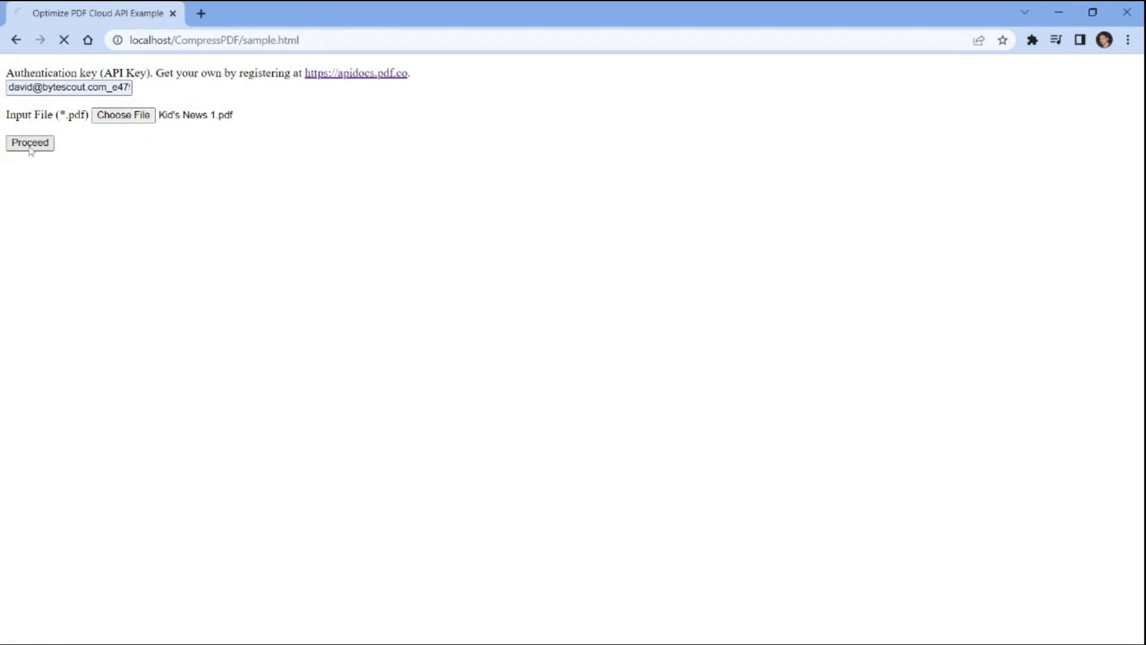
{"action": "left_click", "coordinate": [29, 143]}
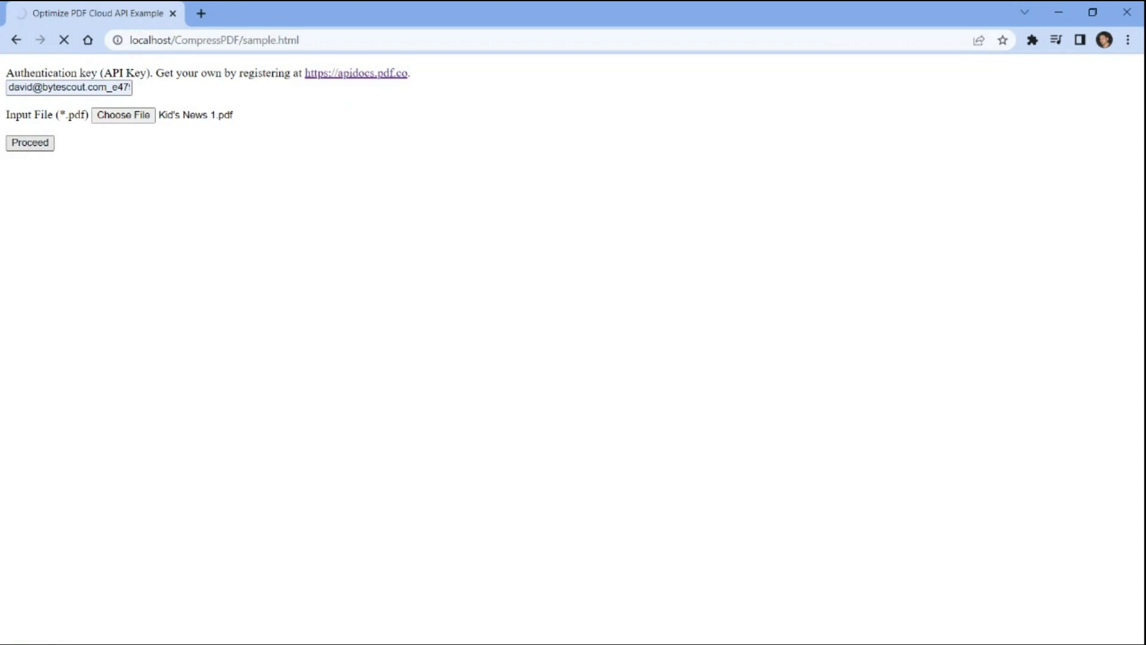
{"action": "left_click", "coordinate": [29, 142]}
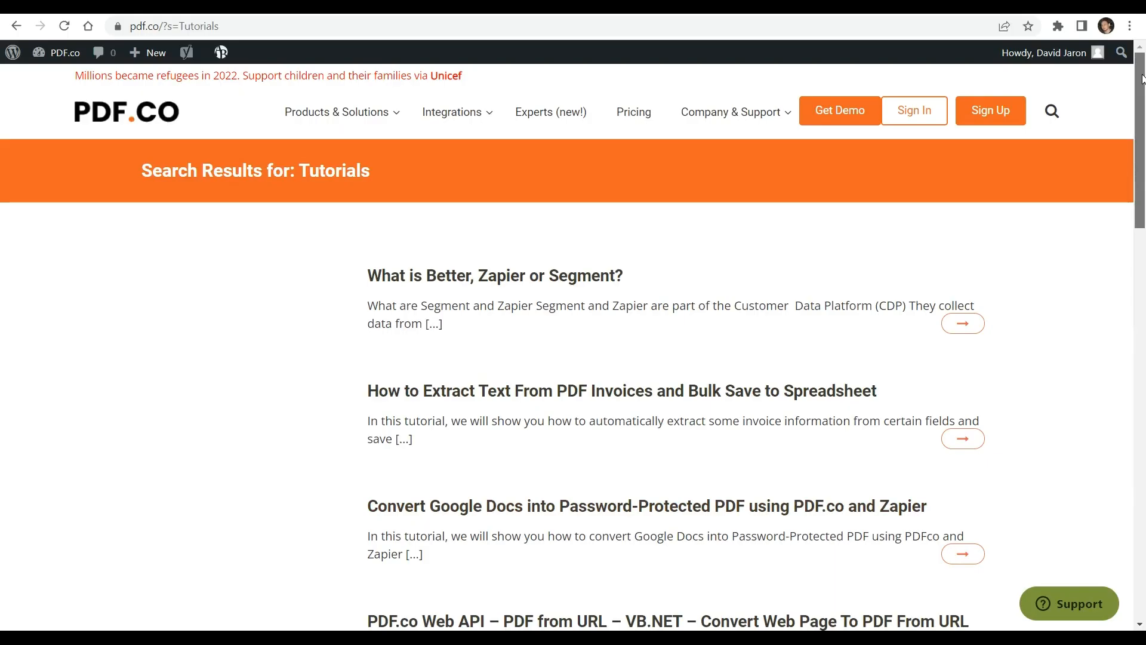
- Scroll down through the PDF.co Tutorials search results
{"action": "scroll", "scroll_direction": "down", "scroll_amount": 3}
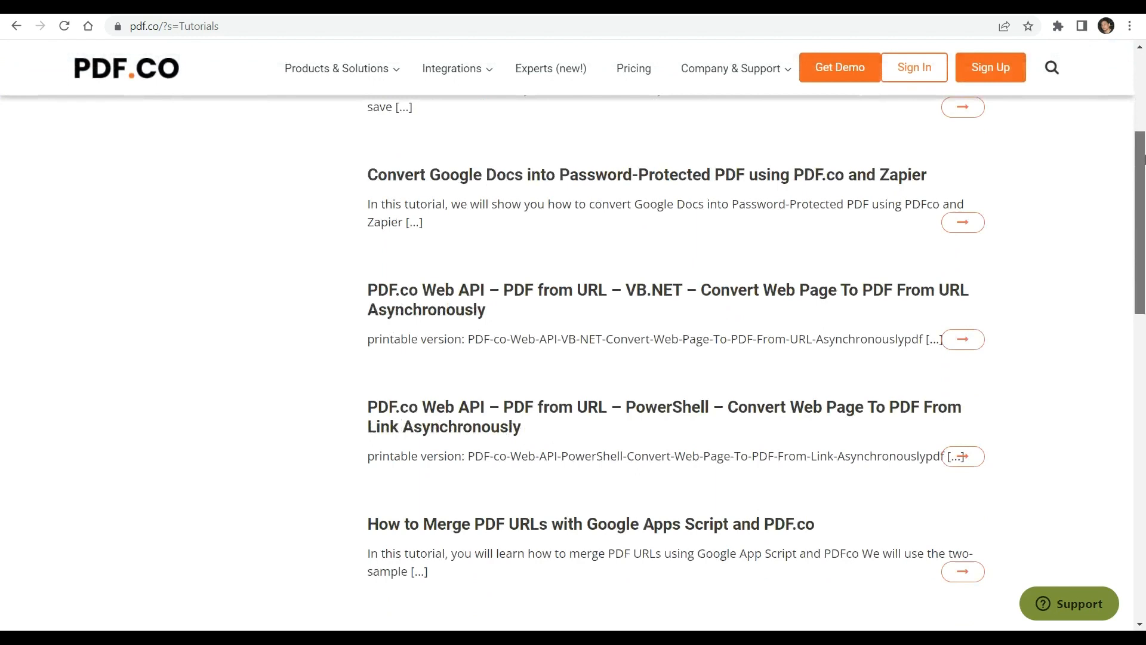
{"action": "scroll", "scroll_direction": "down", "scroll_amount": 3}
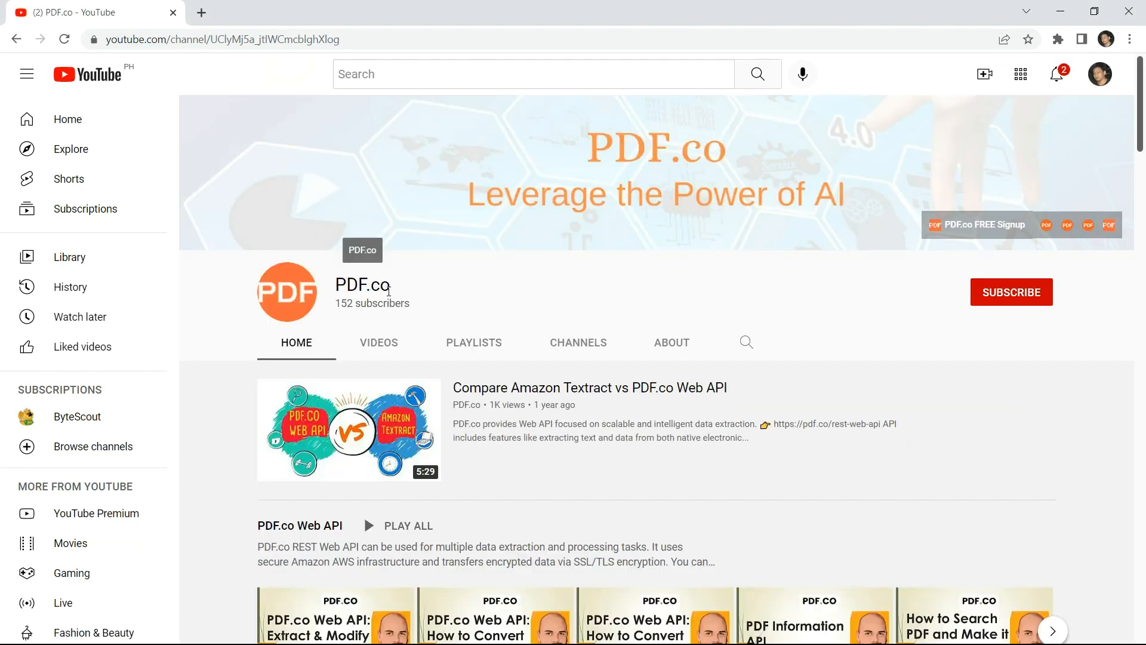
- Subscribe to the PDF.co YouTube channel and set its notifications to All
{"action": "left_click", "coordinate": [1012, 292]}
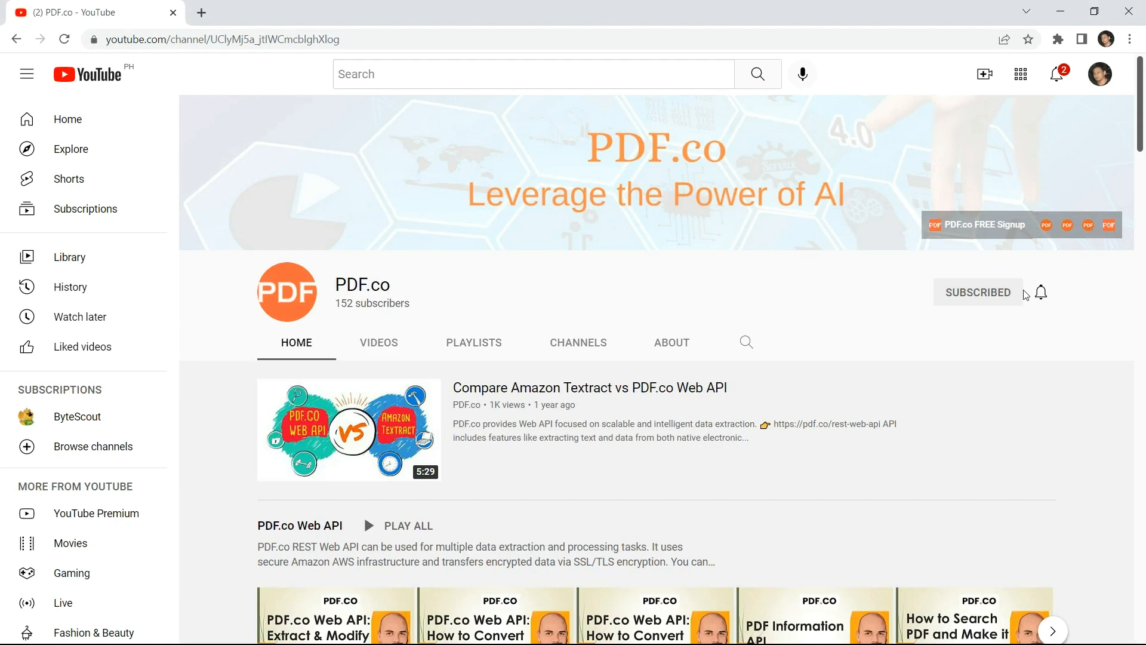
{"action": "left_click", "coordinate": [1041, 292]}
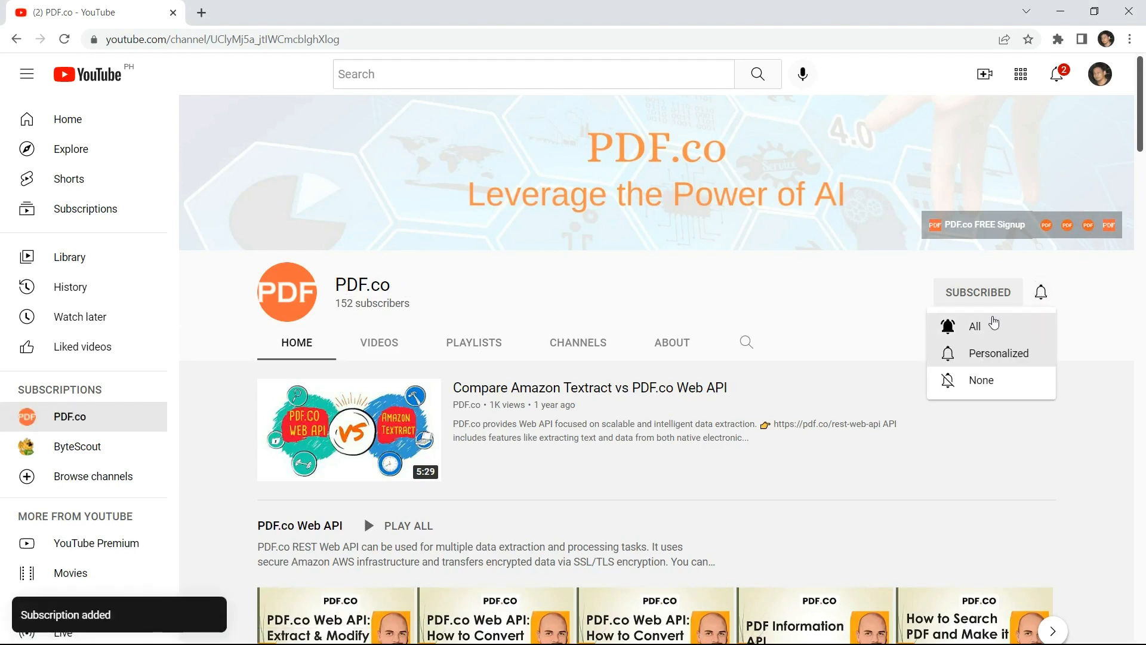
{"action": "left_click", "coordinate": [975, 326]}
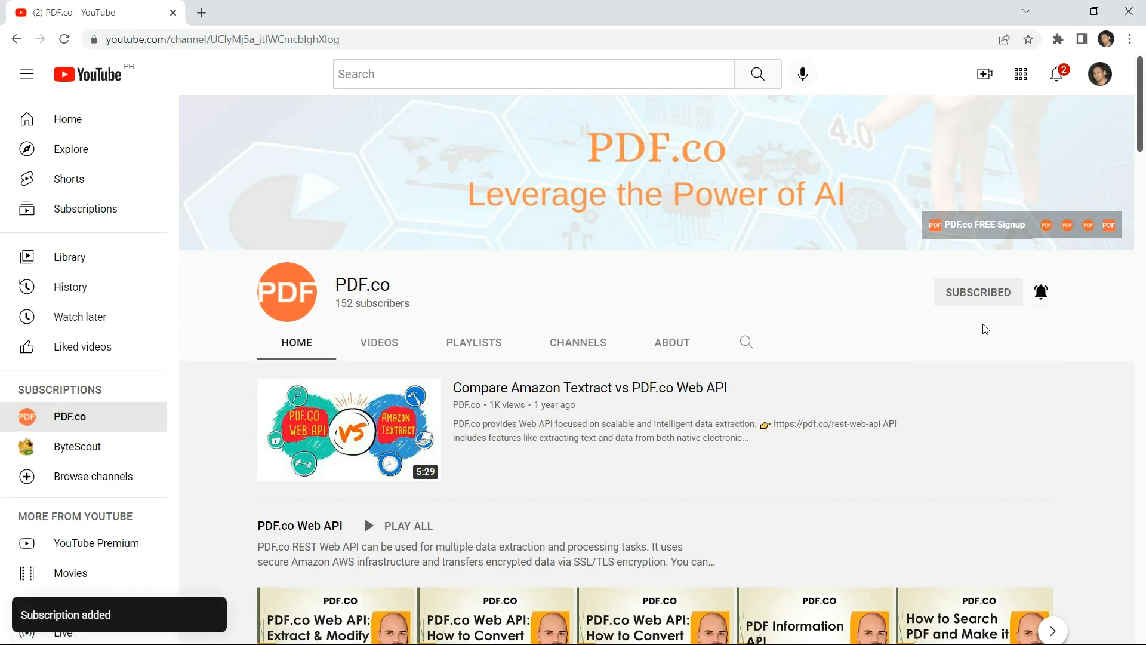
{"action": "left_click", "coordinate": [1041, 292]}
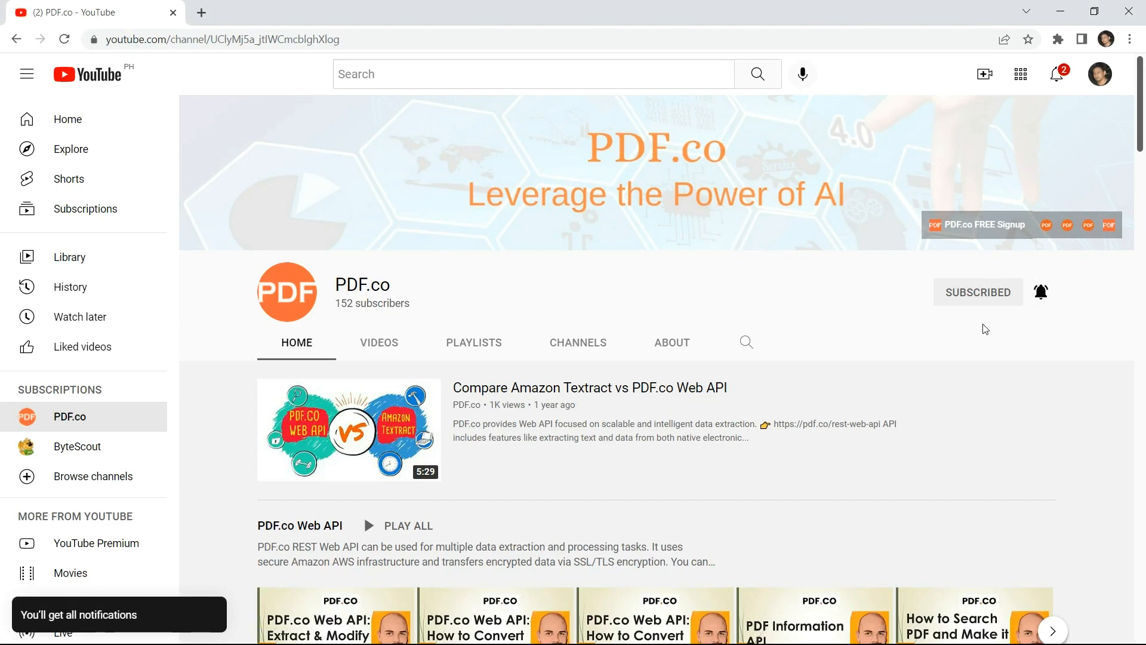